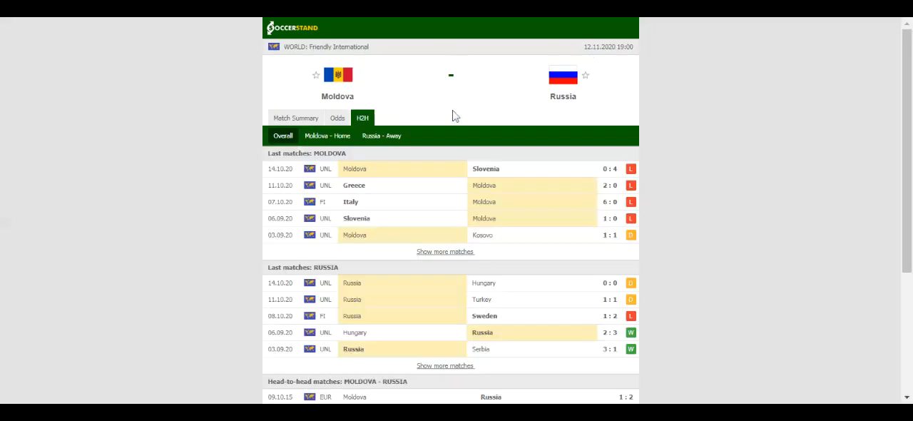
Switch the Moldova vs Russia match page to the Odds view showing the 1X2 bookmaker table.
scroll("down", 3)
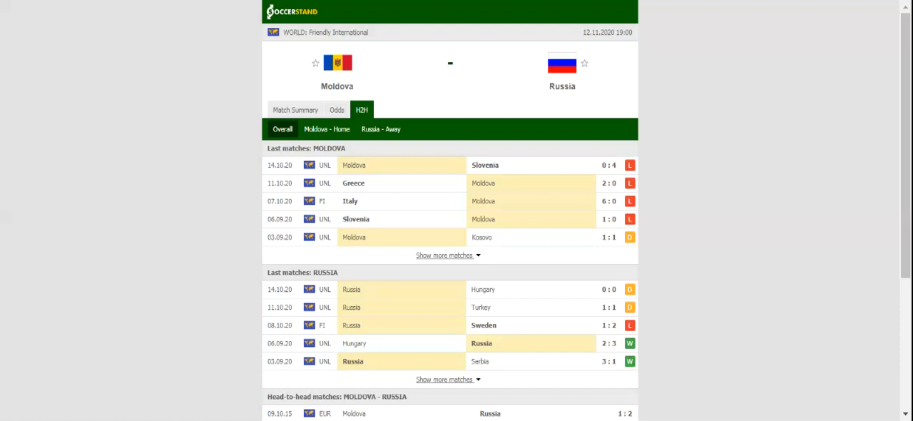
left_click(337, 108)
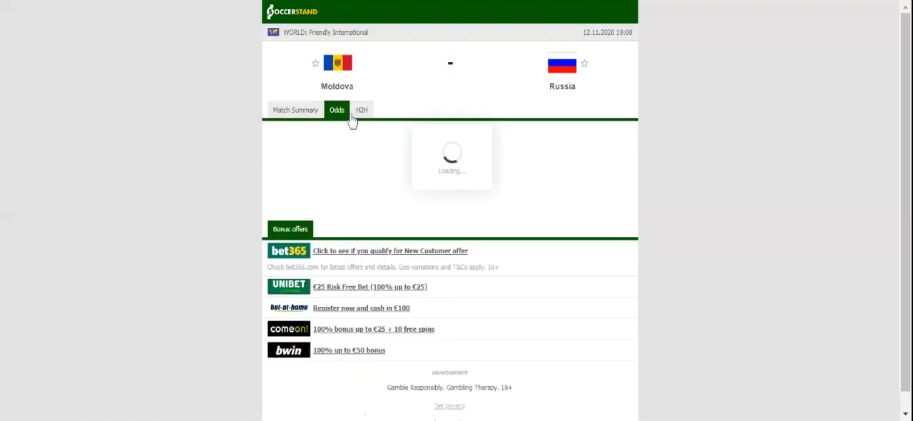
left_click(337, 109)
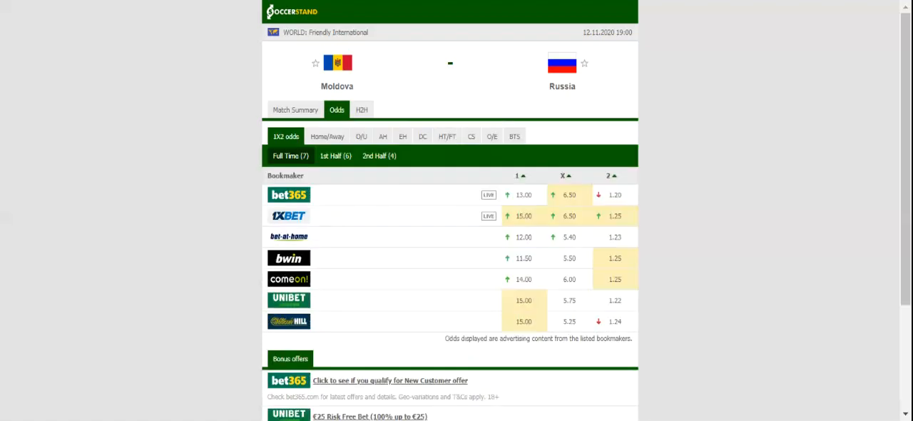